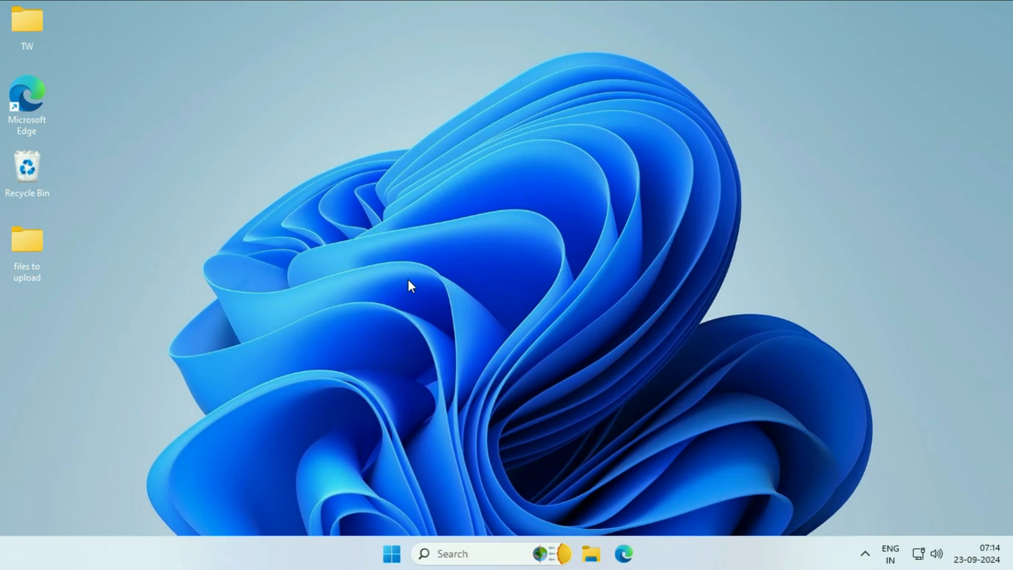
{"action": "mouse_move", "coordinate": [591, 239]}
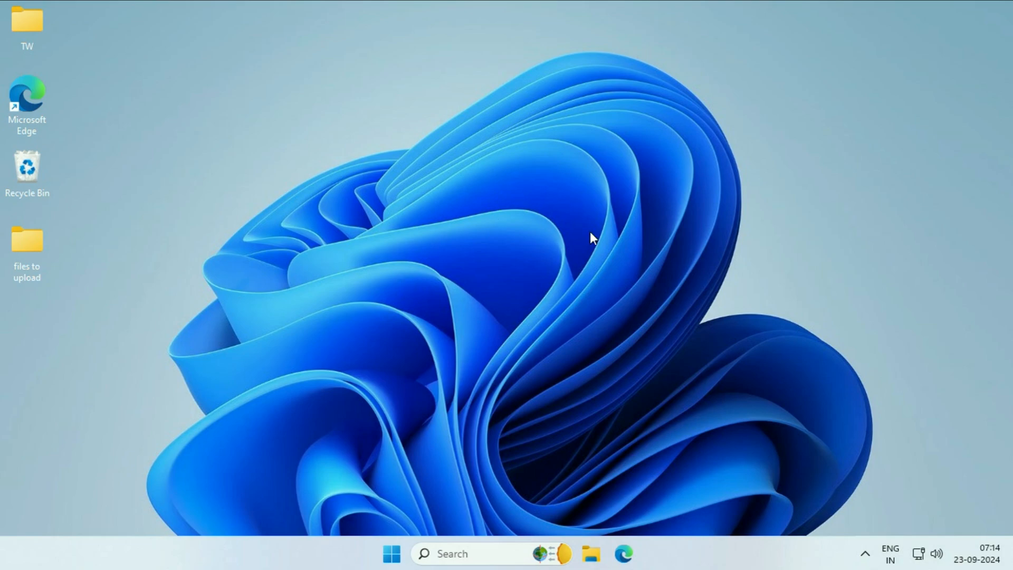
{"action": "mouse_move", "coordinate": [707, 543]}
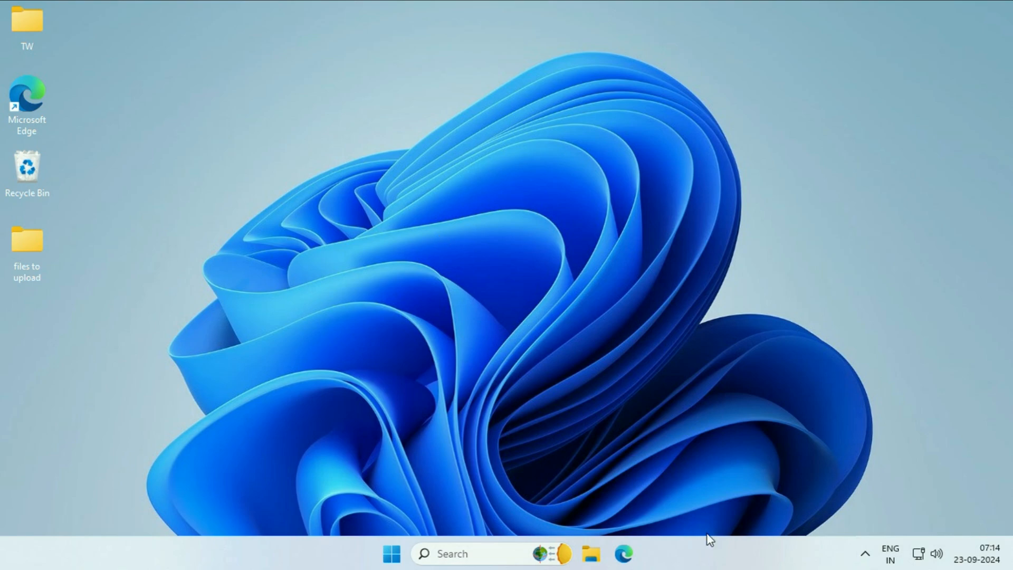
{"action": "mouse_move", "coordinate": [711, 551]}
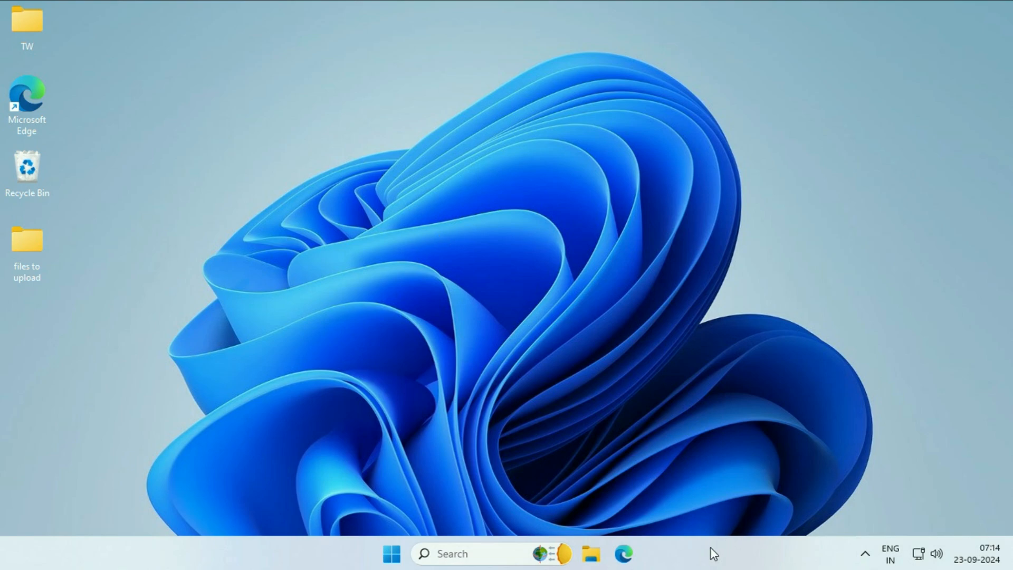
{"action": "mouse_move", "coordinate": [718, 551]}
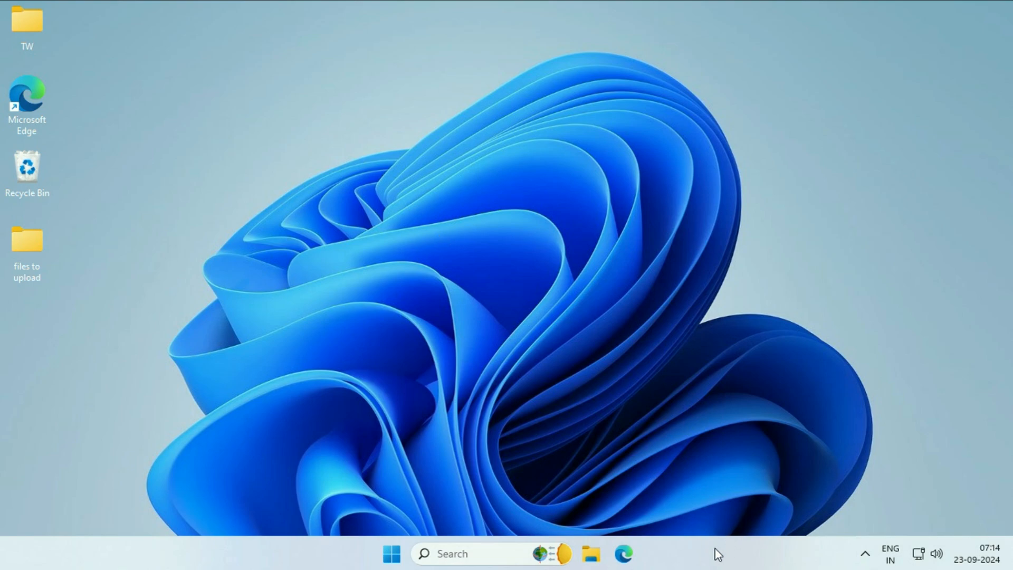
{"action": "mouse_move", "coordinate": [479, 323]}
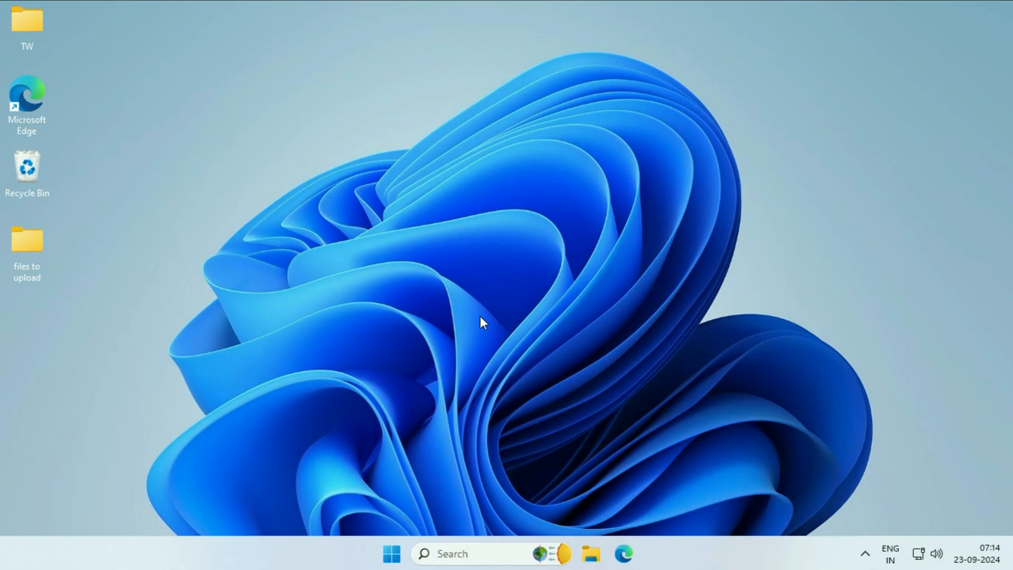
{"action": "mouse_move", "coordinate": [531, 270]}
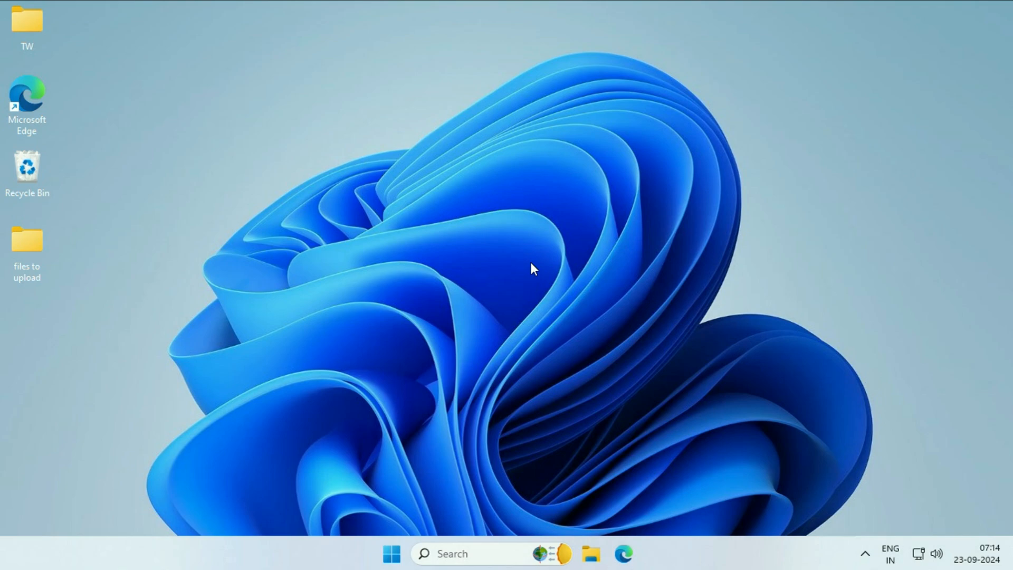
{"action": "mouse_move", "coordinate": [565, 240]}
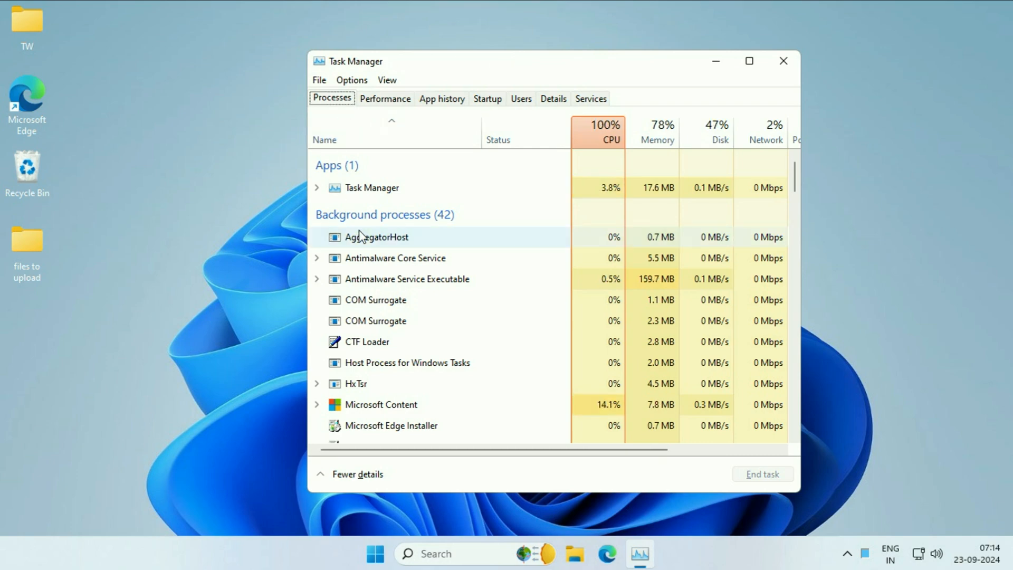
{"action": "mouse_move", "coordinate": [462, 256]}
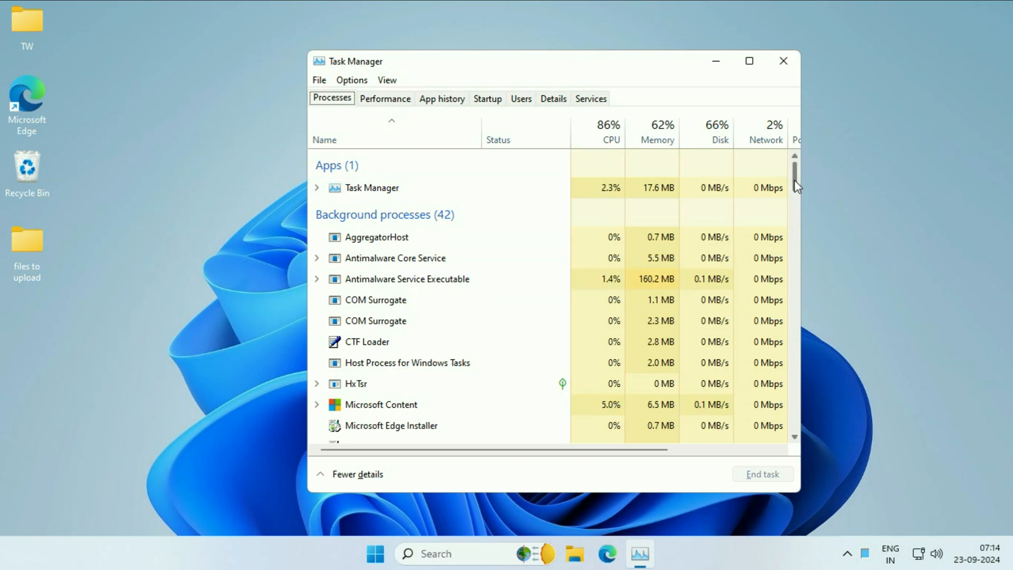
- Restart the Windows Explorer process from the Processes list
{"action": "scroll", "scroll_direction": "down", "scroll_amount": 3}
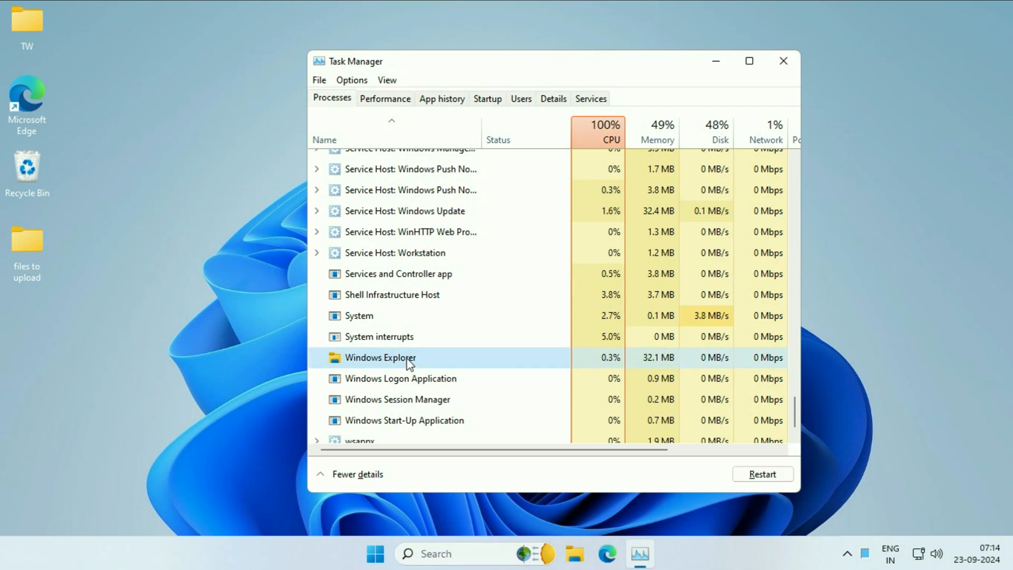
{"action": "right_click", "coordinate": [406, 360]}
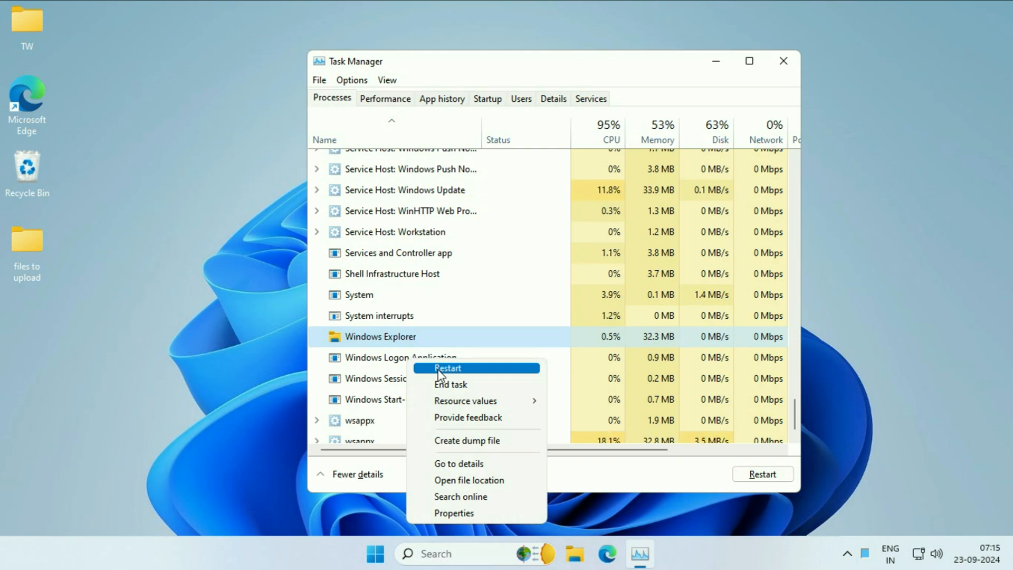
{"action": "left_click", "coordinate": [447, 368]}
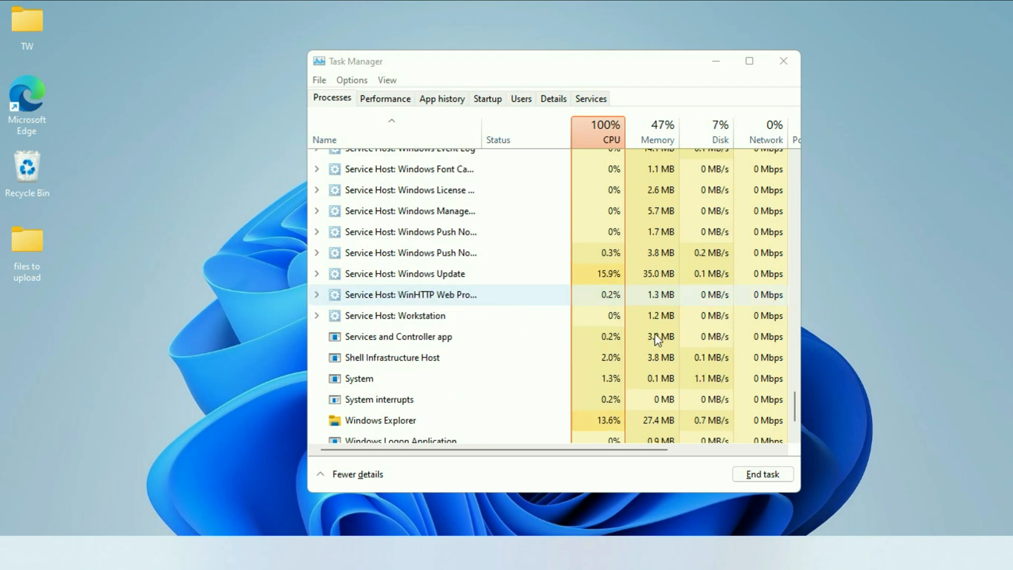
- Run explorer.exe as a new task through File > Run new task
{"action": "scroll", "scroll_direction": "down", "scroll_amount": 3}
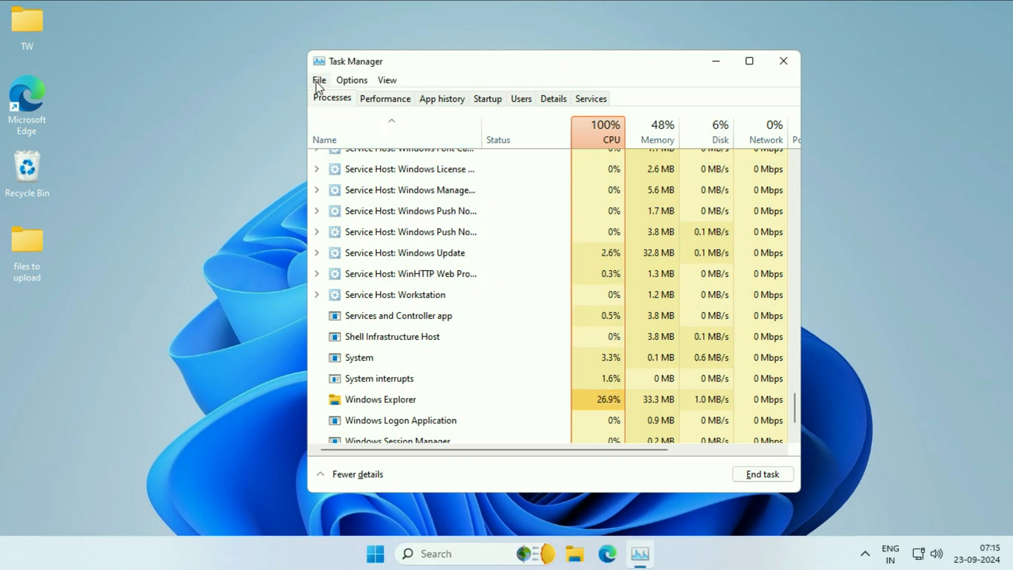
{"action": "left_click", "coordinate": [319, 80]}
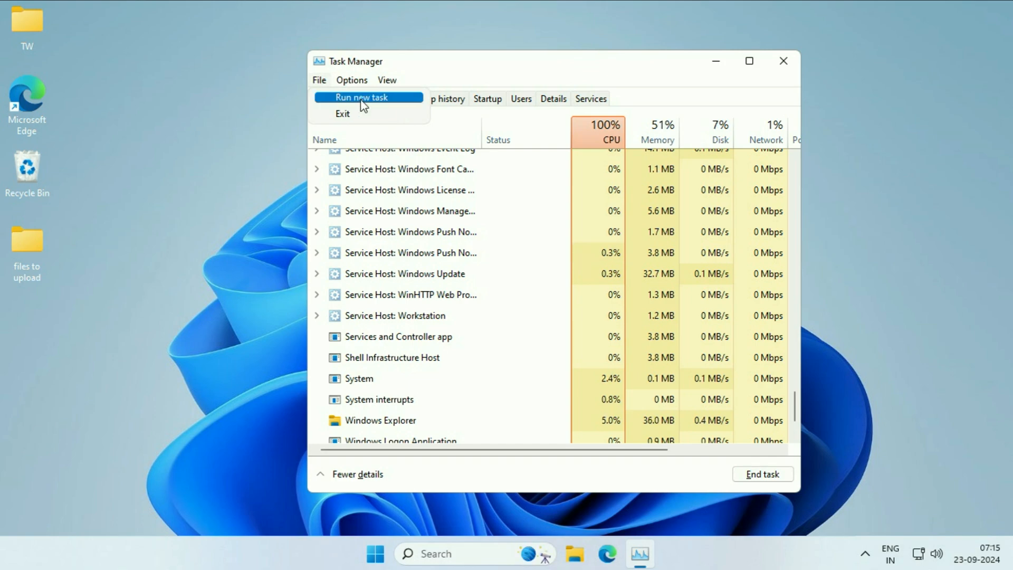
{"action": "left_click", "coordinate": [363, 97]}
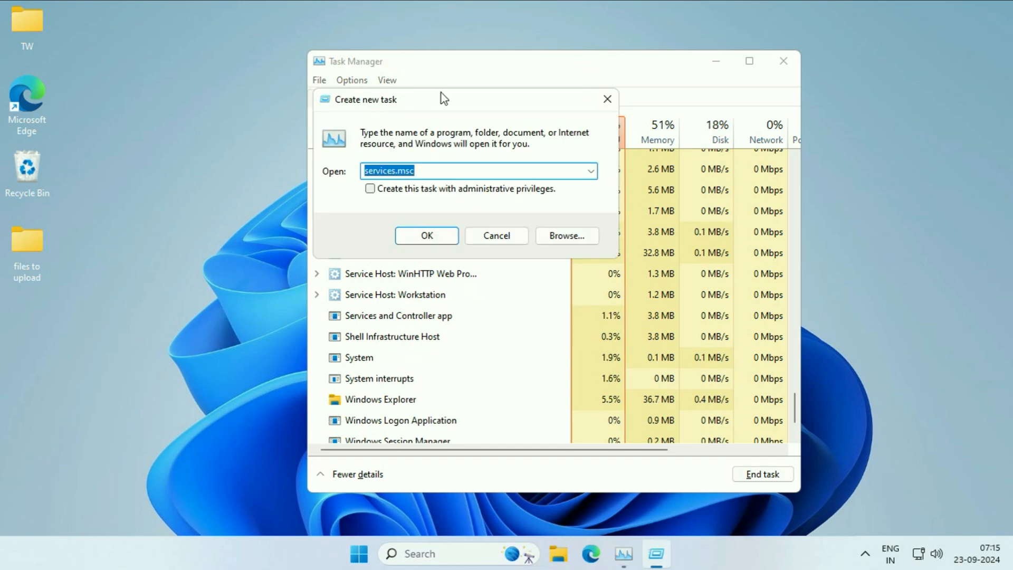
{"action": "left_click_drag", "start_coordinate": [444, 97], "coordinate": [521, 107]}
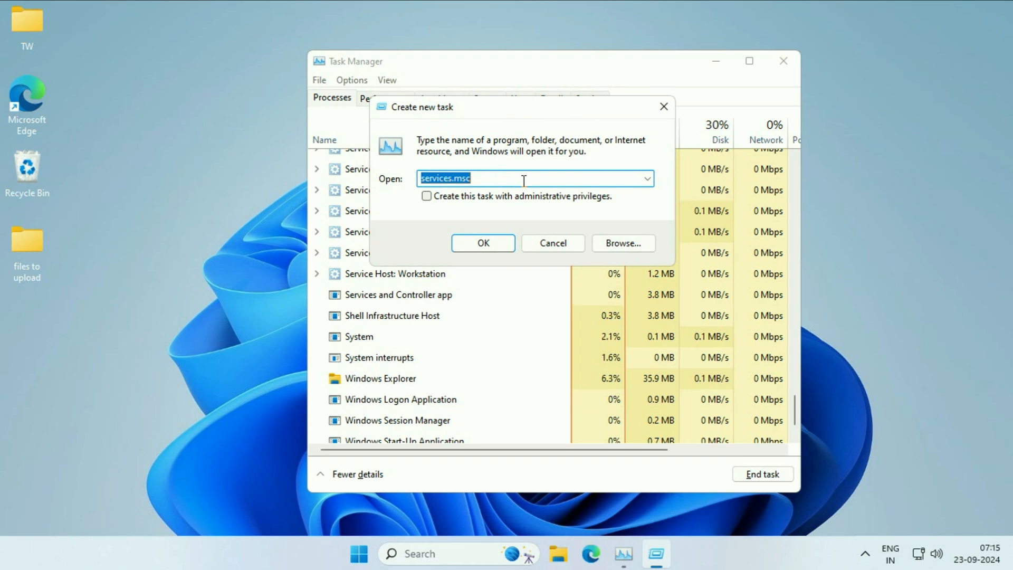
{"action": "type", "text": "explorer.exe"}
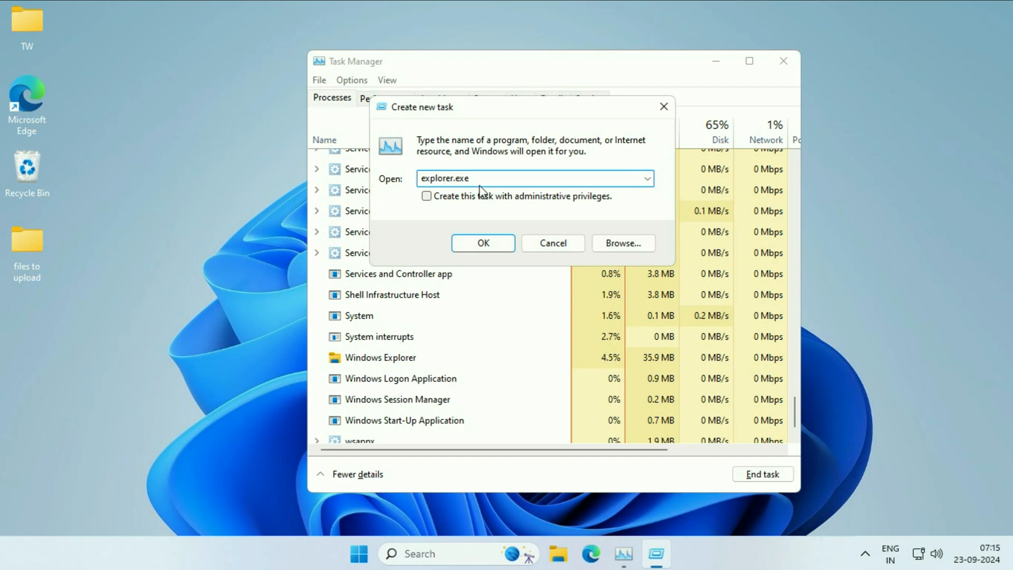
{"action": "left_click", "coordinate": [482, 243]}
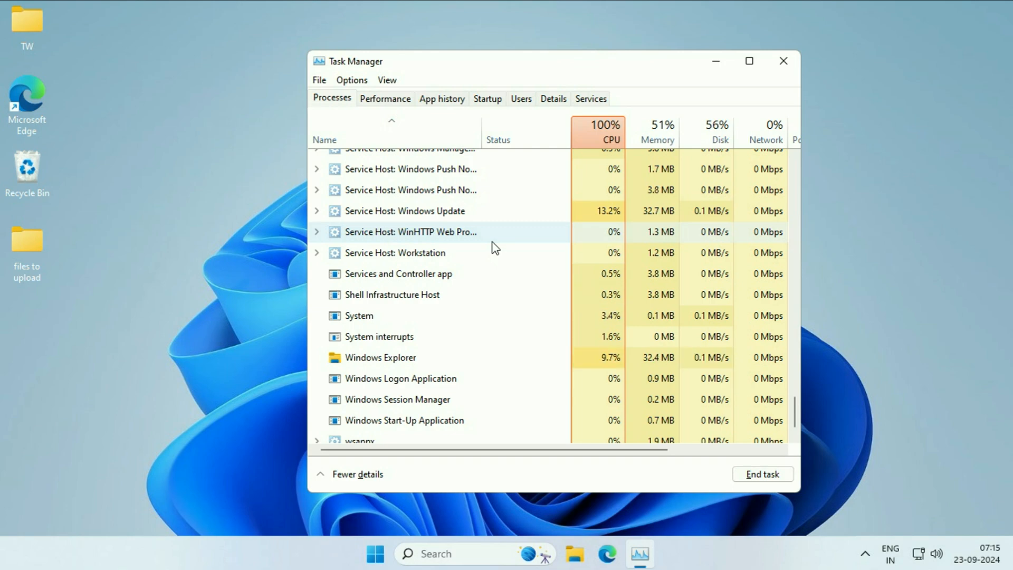
{"action": "left_click", "coordinate": [574, 554]}
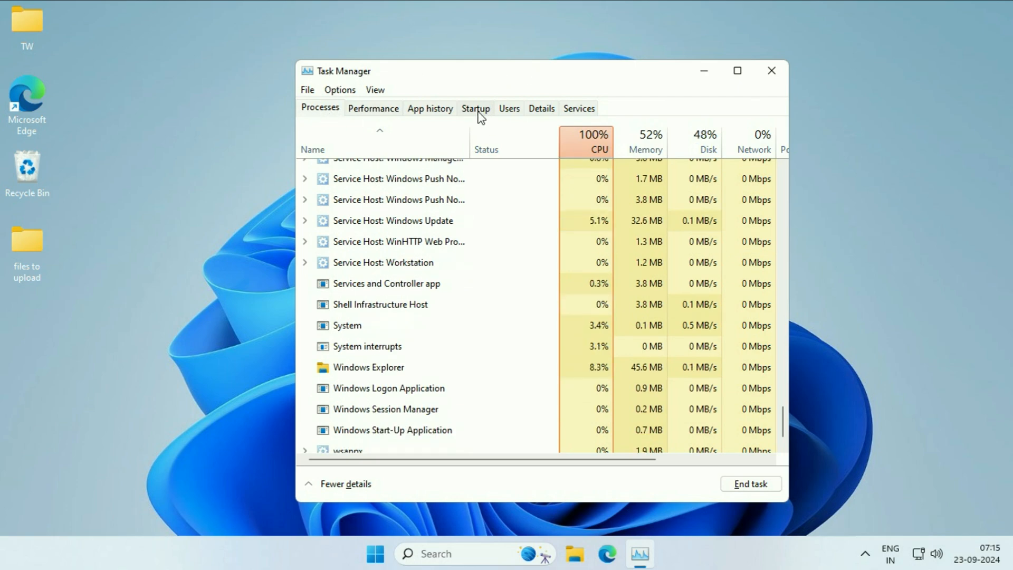
- Disable OneDrive, Teams (personal) and Phone Link at startup, then close Task Manager
{"action": "left_click", "coordinate": [475, 108]}
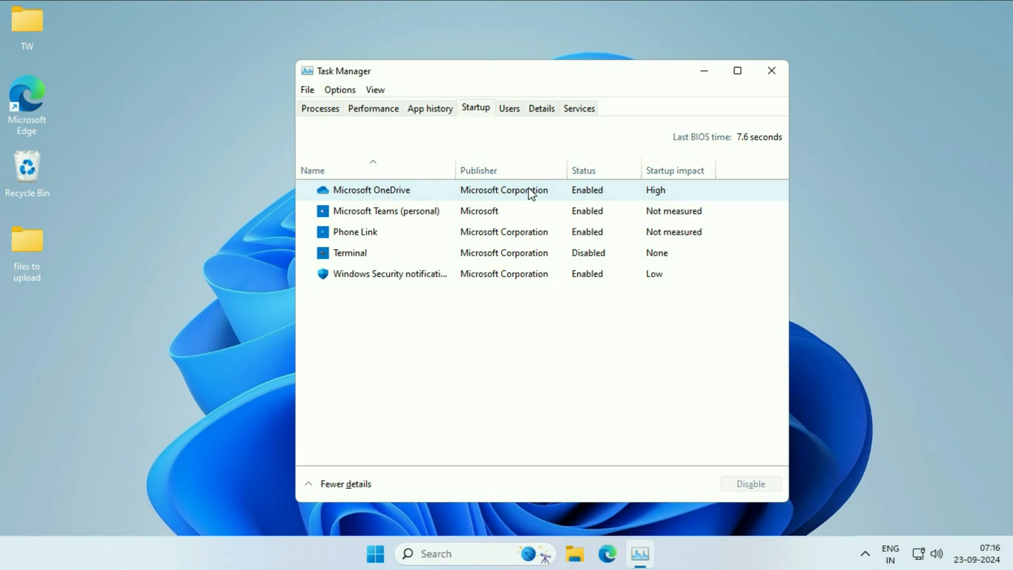
{"action": "left_click", "coordinate": [751, 483]}
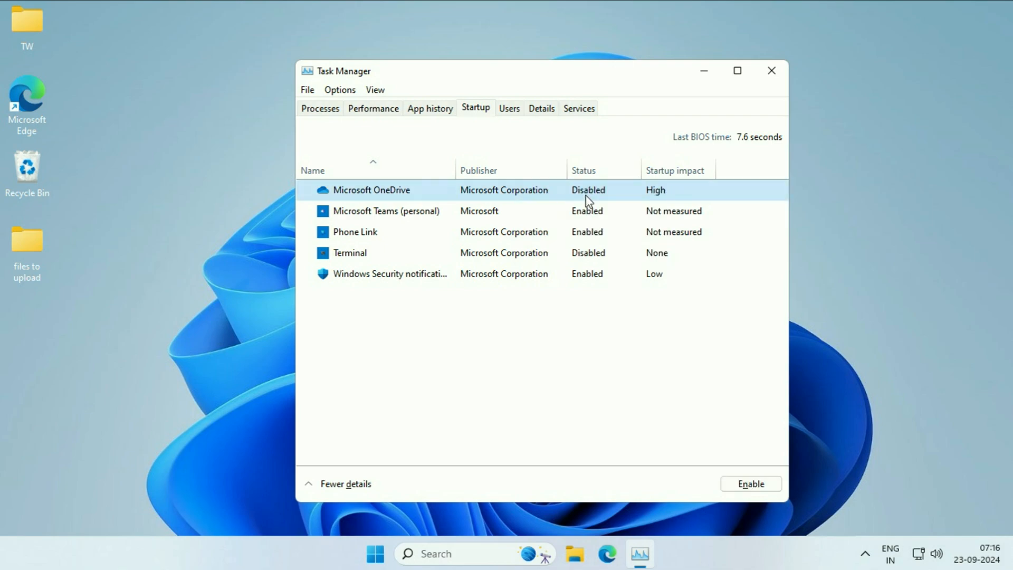
{"action": "left_click", "coordinate": [386, 211]}
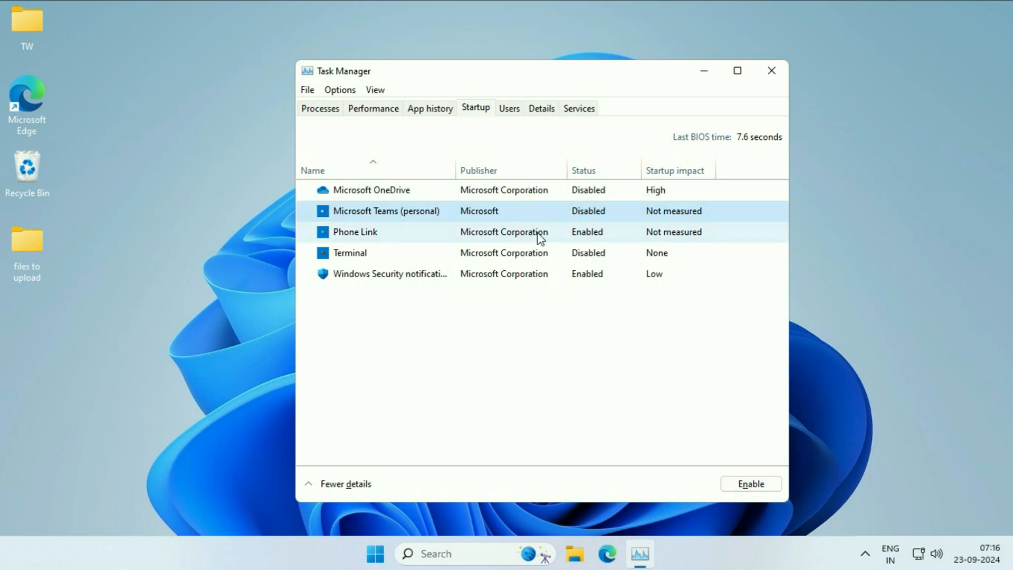
{"action": "left_click", "coordinate": [355, 231]}
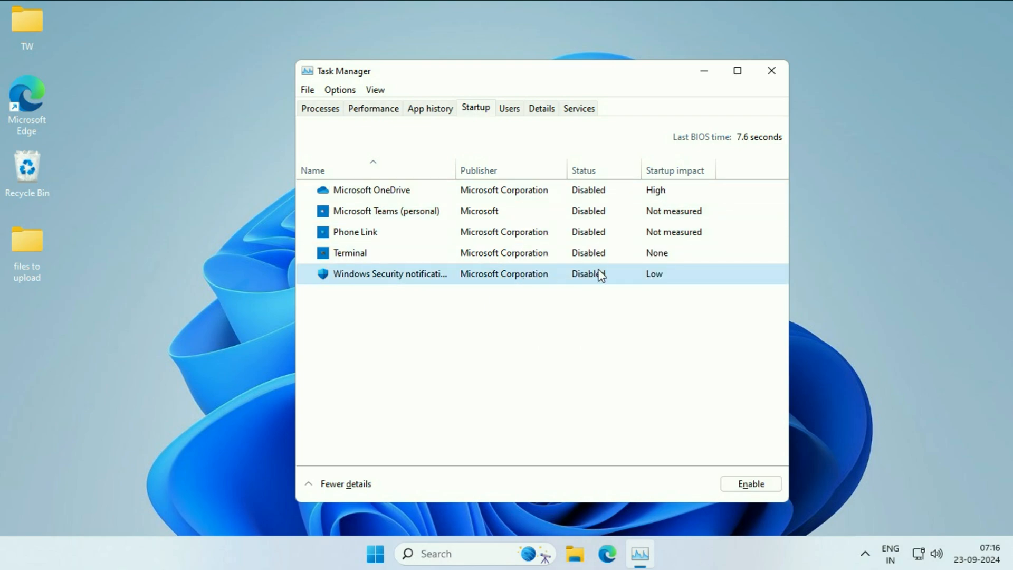
{"action": "left_click", "coordinate": [772, 70]}
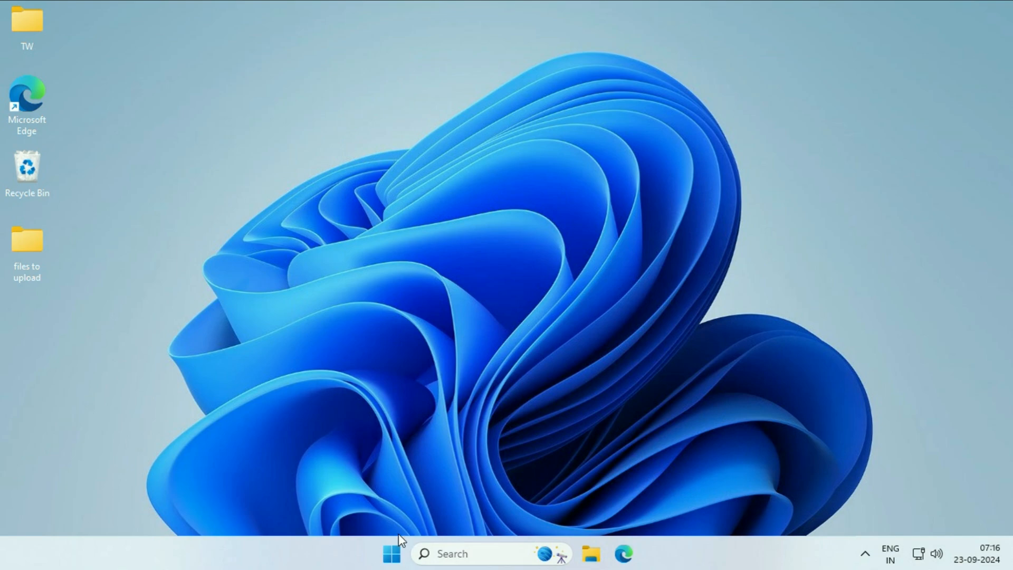
{"action": "left_click", "coordinate": [390, 554]}
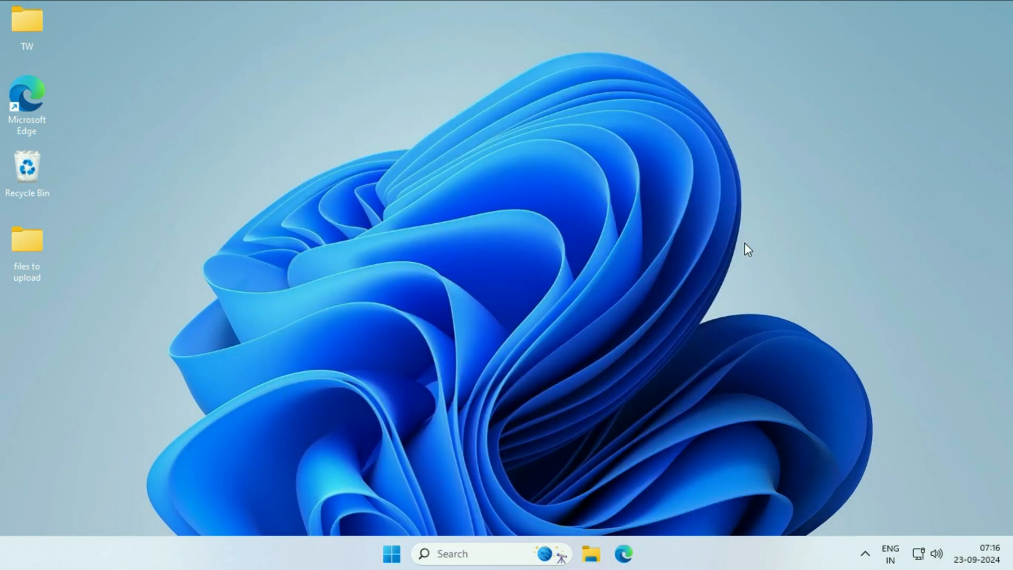
{"action": "mouse_move", "coordinate": [556, 266]}
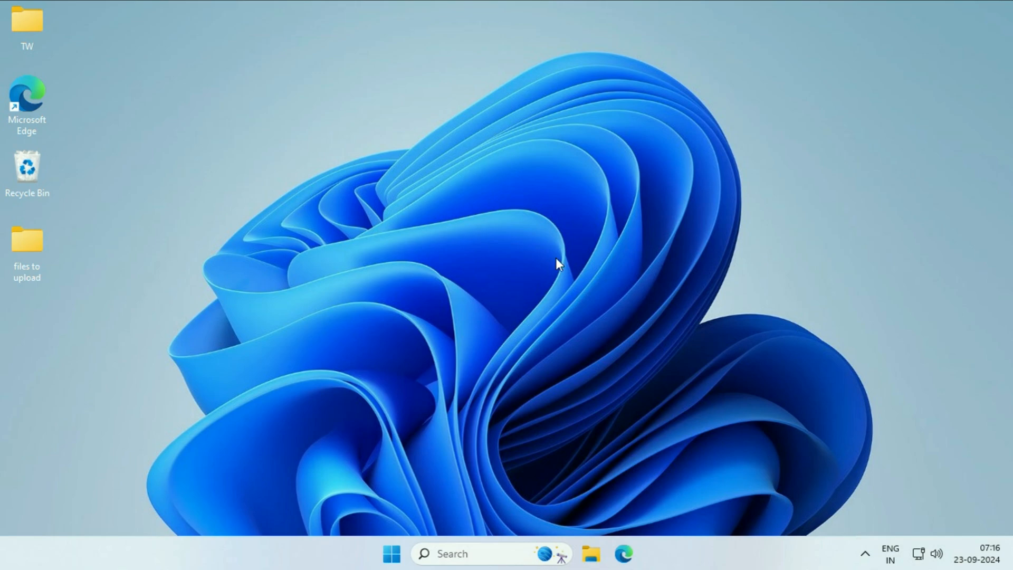
{"action": "mouse_move", "coordinate": [419, 192]}
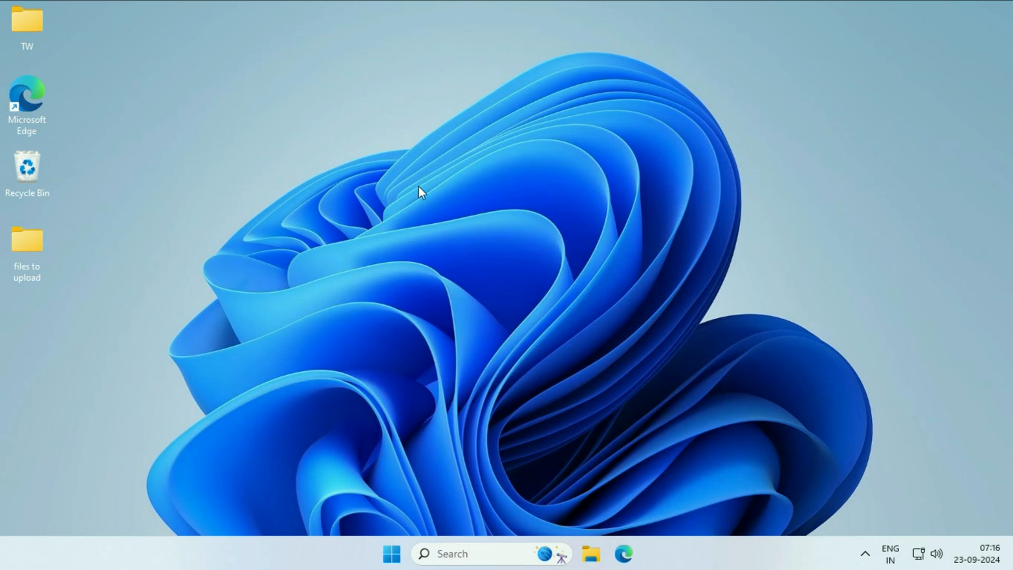
{"action": "mouse_move", "coordinate": [473, 229]}
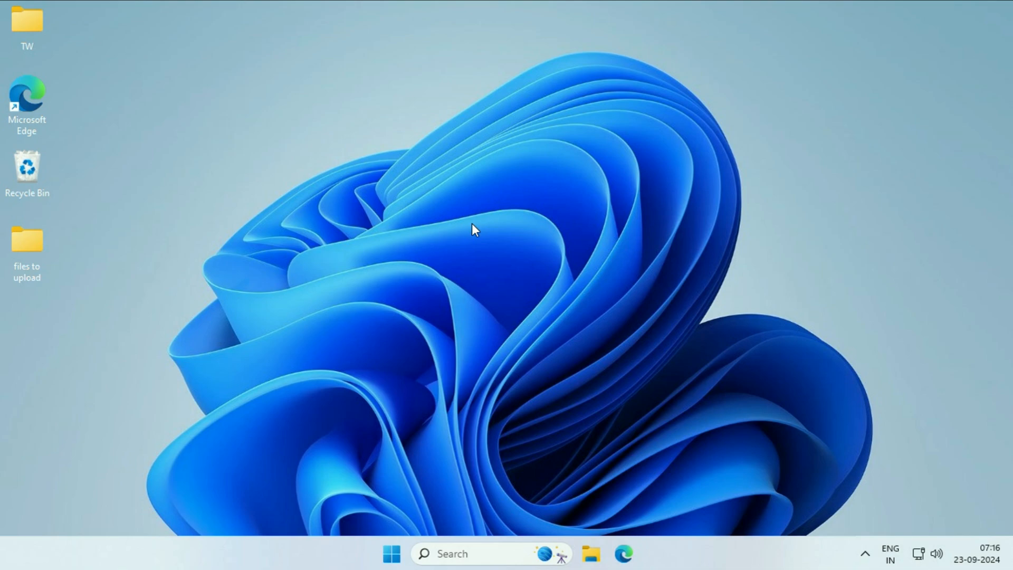
{"action": "mouse_move", "coordinate": [507, 505]}
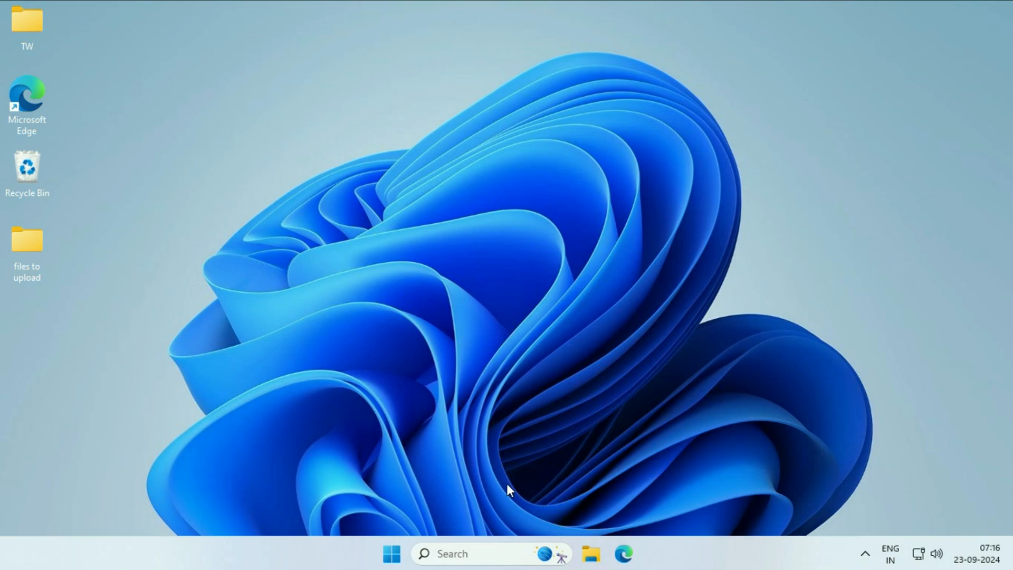
{"action": "left_click", "coordinate": [463, 554]}
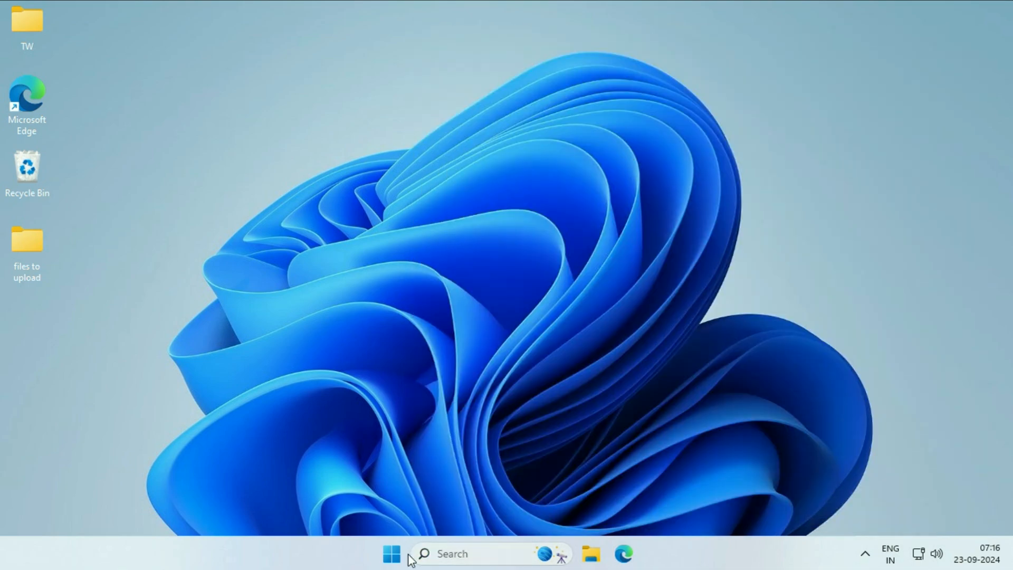
- Search for 'cmd' and bring up Command Prompt's run-as-administrator option
{"action": "left_click", "coordinate": [389, 569]}
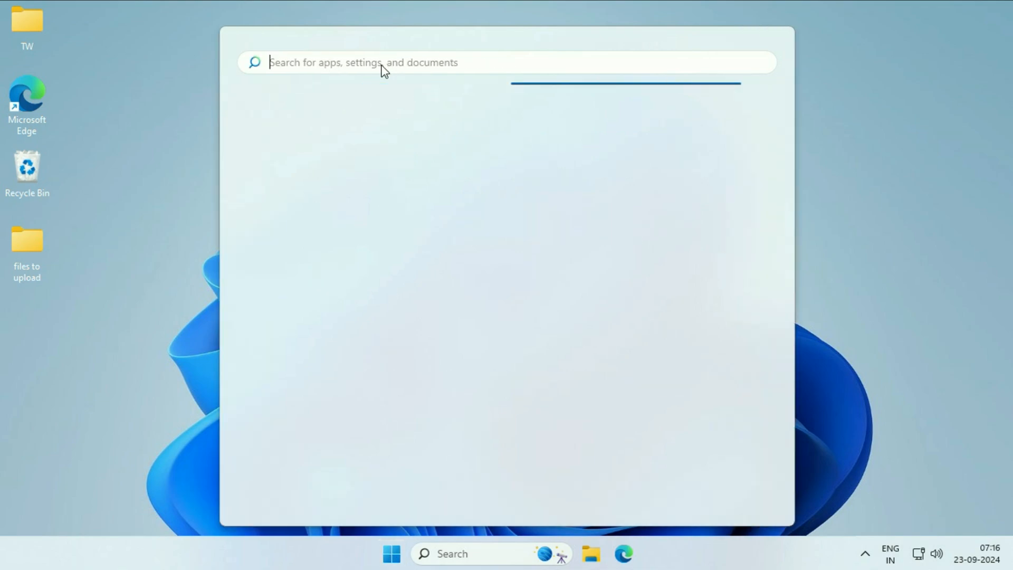
{"action": "type", "text": "cmd"}
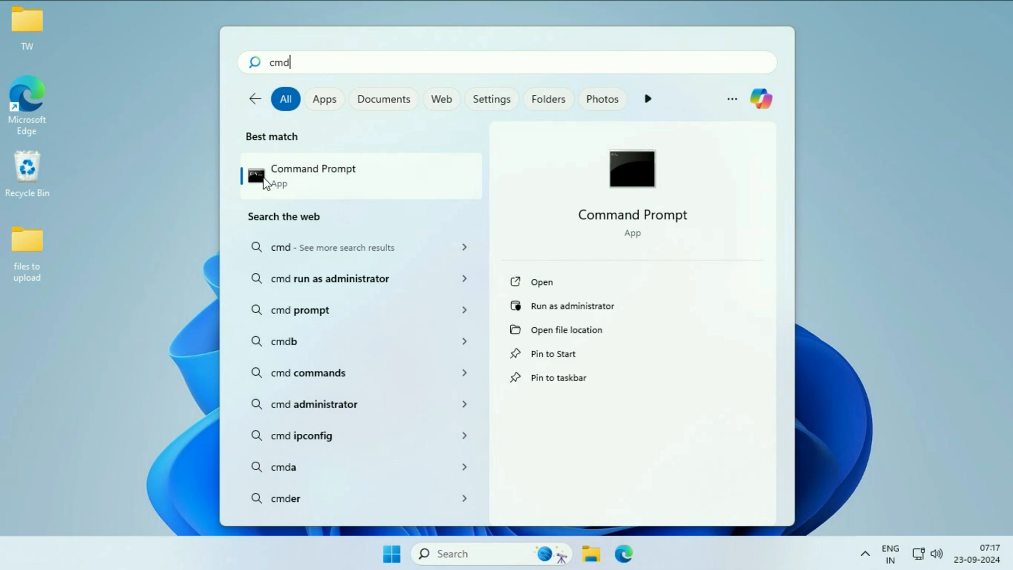
{"action": "mouse_move", "coordinate": [306, 188]}
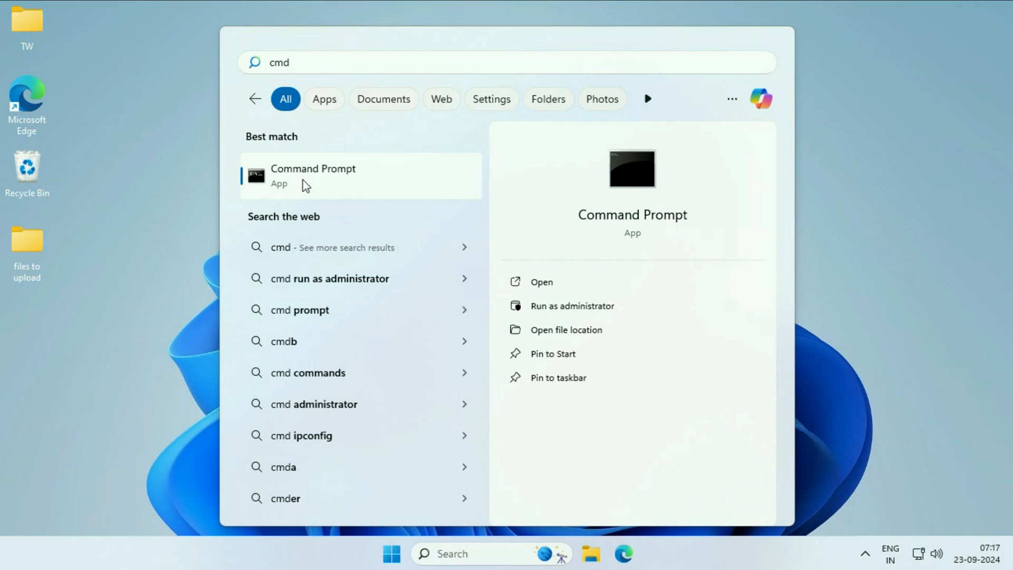
{"action": "right_click", "coordinate": [307, 185]}
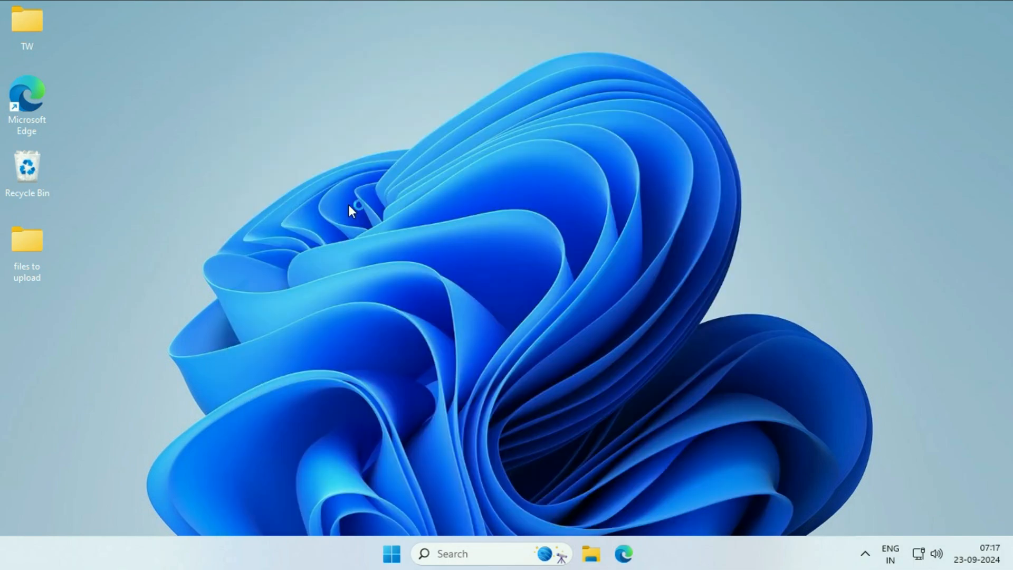
{"action": "mouse_move", "coordinate": [438, 399]}
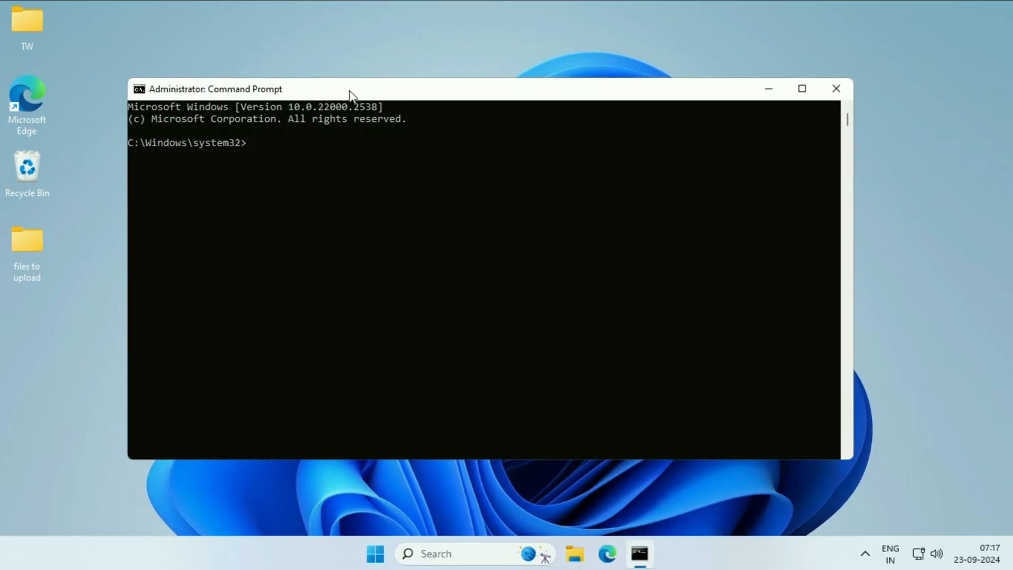
- Run 'sfc /scannow' in the elevated Command Prompt
{"action": "type", "text": "sfc"}
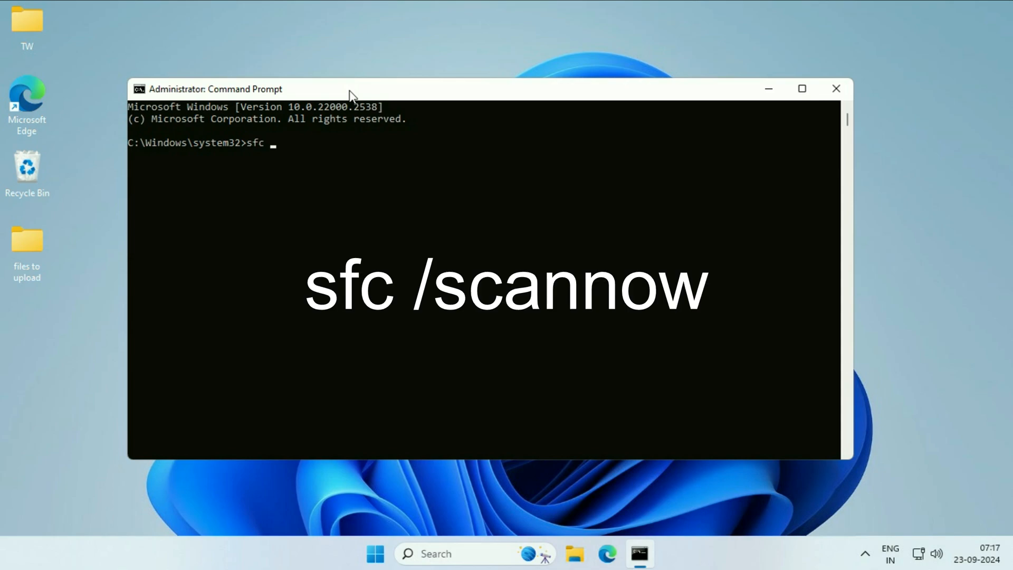
{"action": "type", "text": "/scannow"}
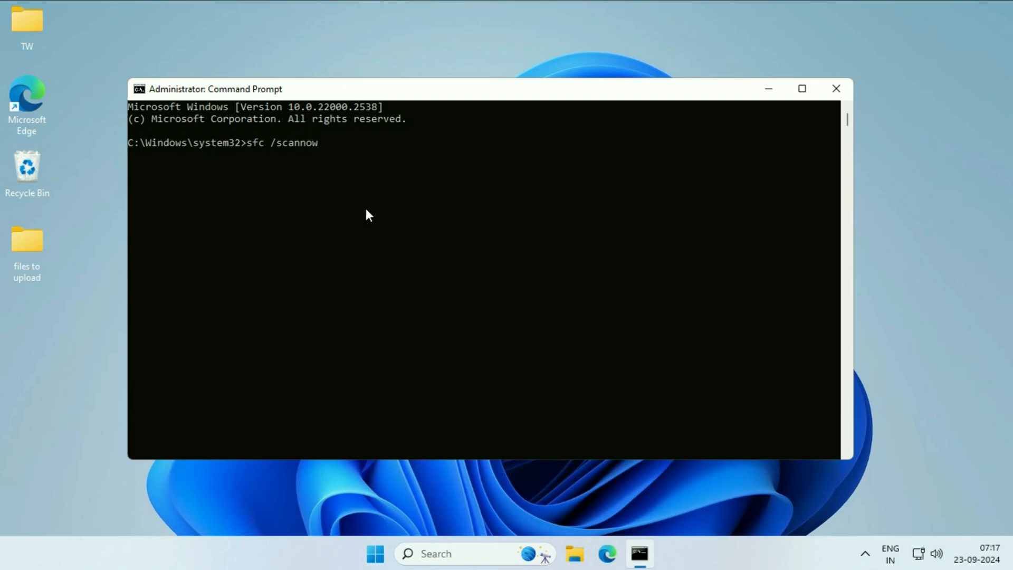
{"action": "key", "text": "Enter"}
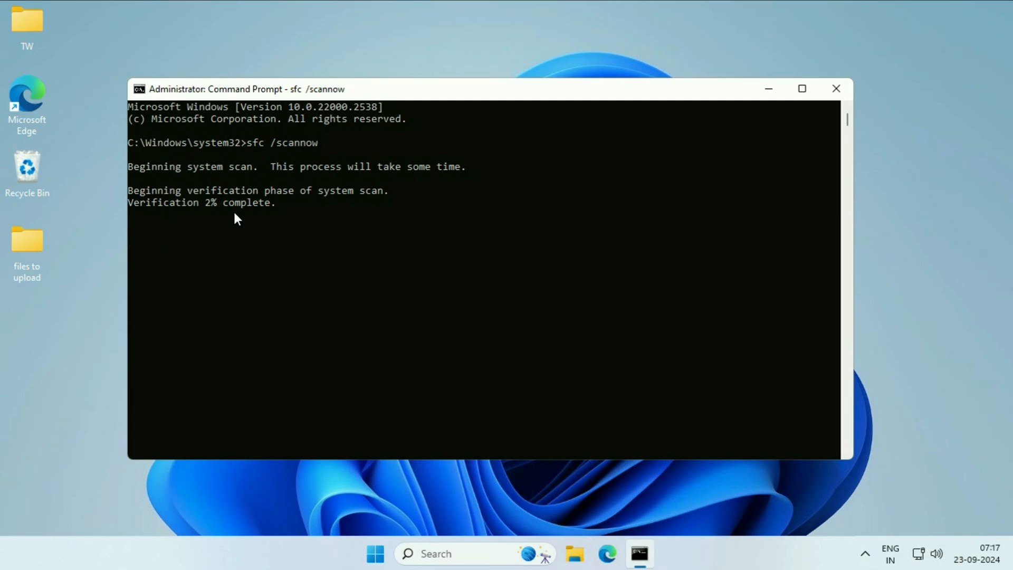
{"action": "mouse_move", "coordinate": [337, 212]}
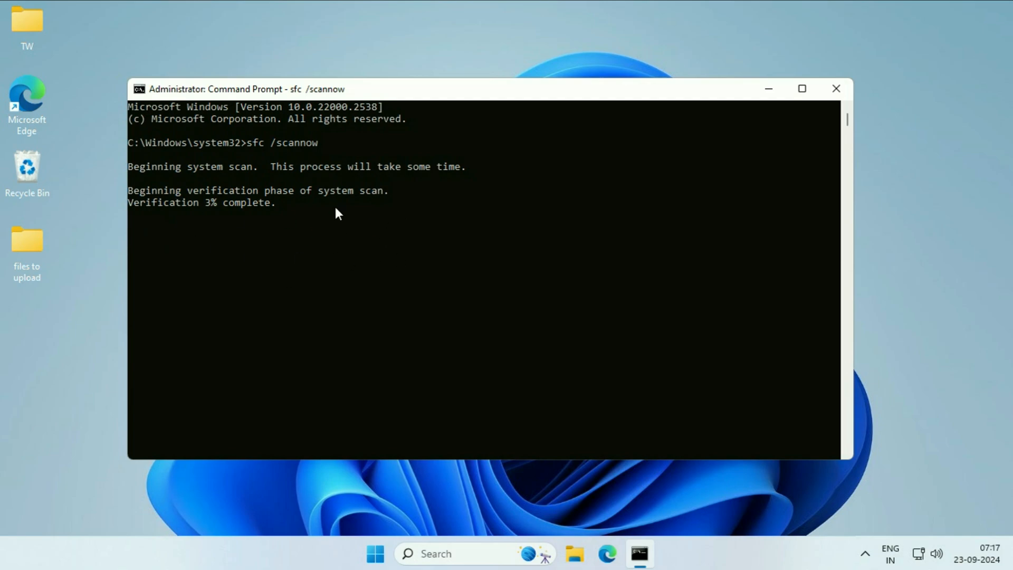
{"action": "mouse_move", "coordinate": [379, 295]}
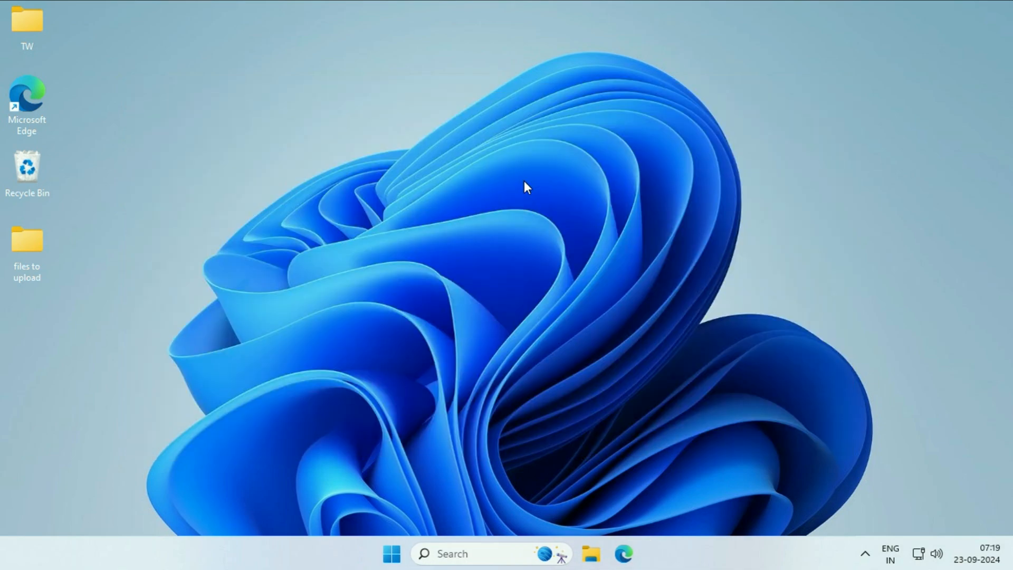
{"action": "mouse_move", "coordinate": [434, 104]}
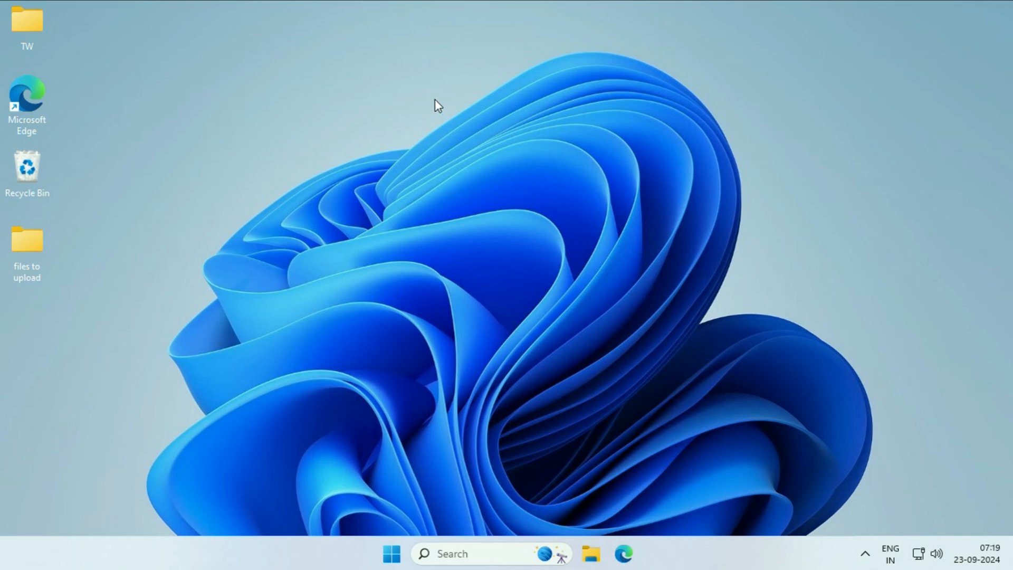
{"action": "mouse_move", "coordinate": [265, 182]}
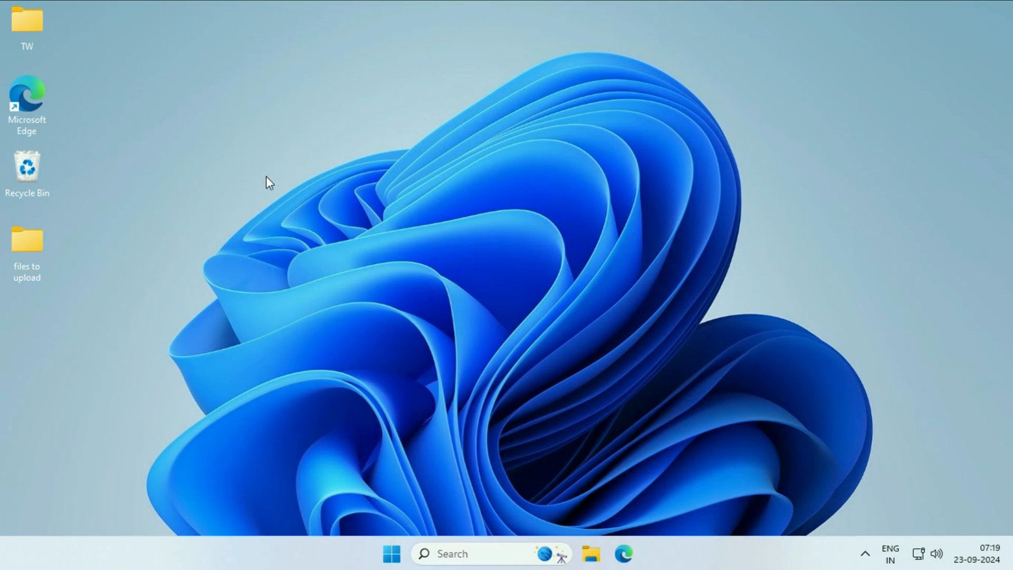
{"action": "mouse_move", "coordinate": [457, 123]}
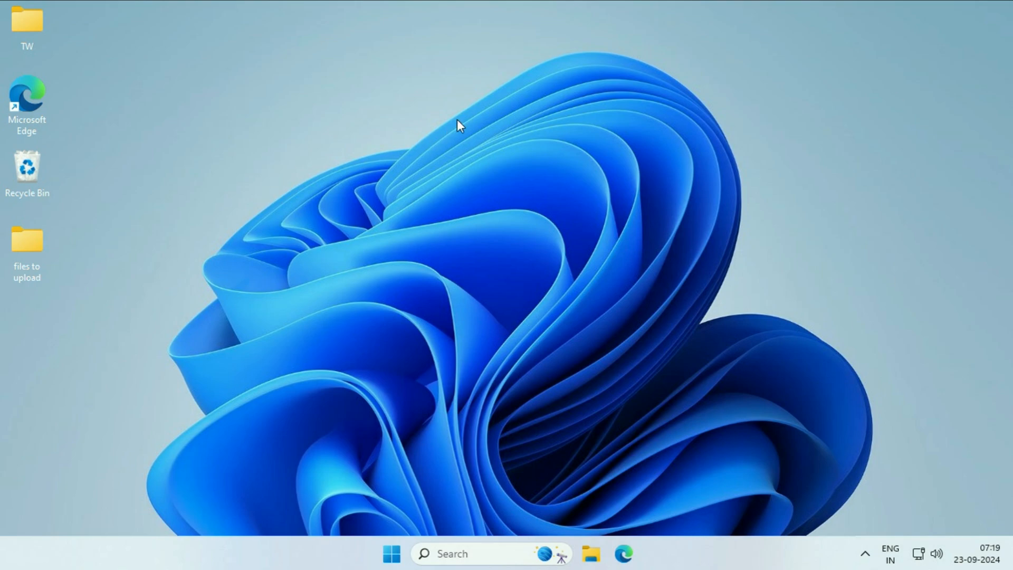
{"action": "mouse_move", "coordinate": [517, 189]}
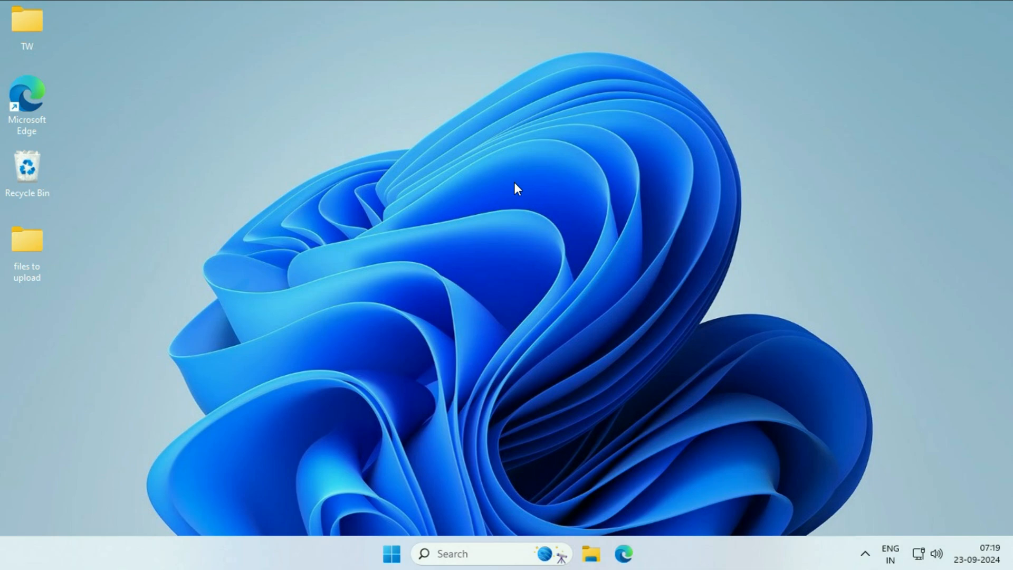
{"action": "mouse_move", "coordinate": [747, 311]}
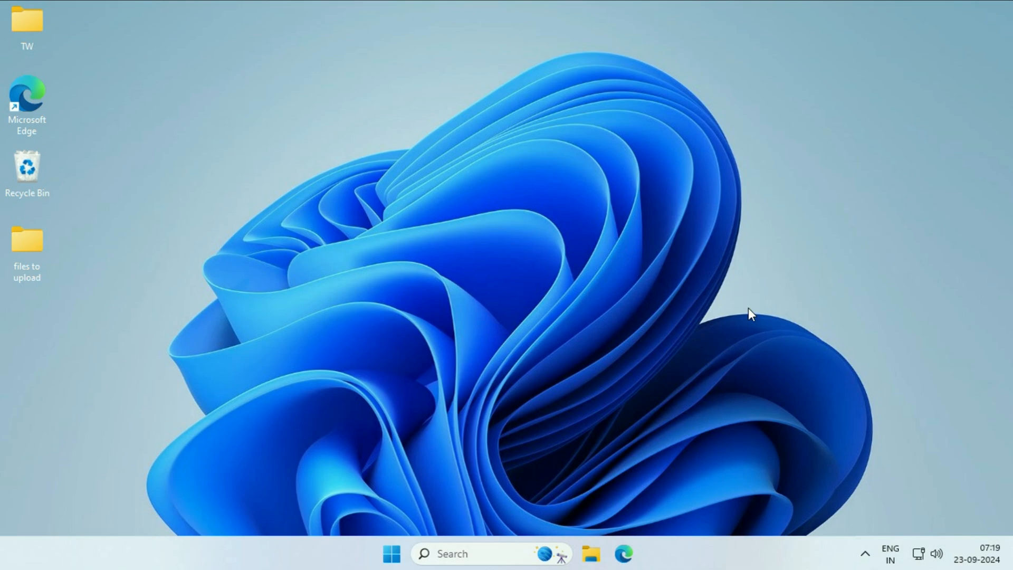